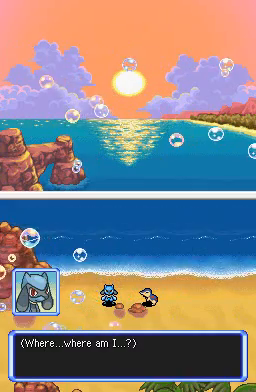
# Step: Advance the beach cutscene dialogue until Riolu asks whether it was unconscious and what happened
pyautogui.press('enter')
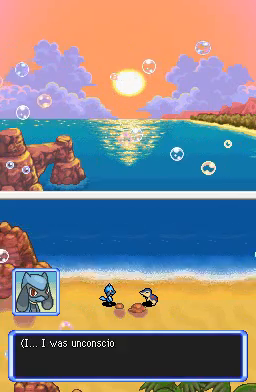
pyautogui.press('enter')
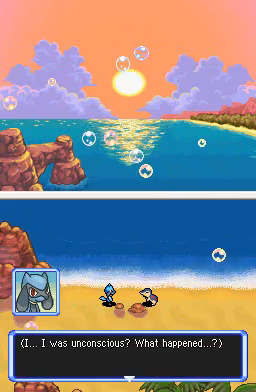